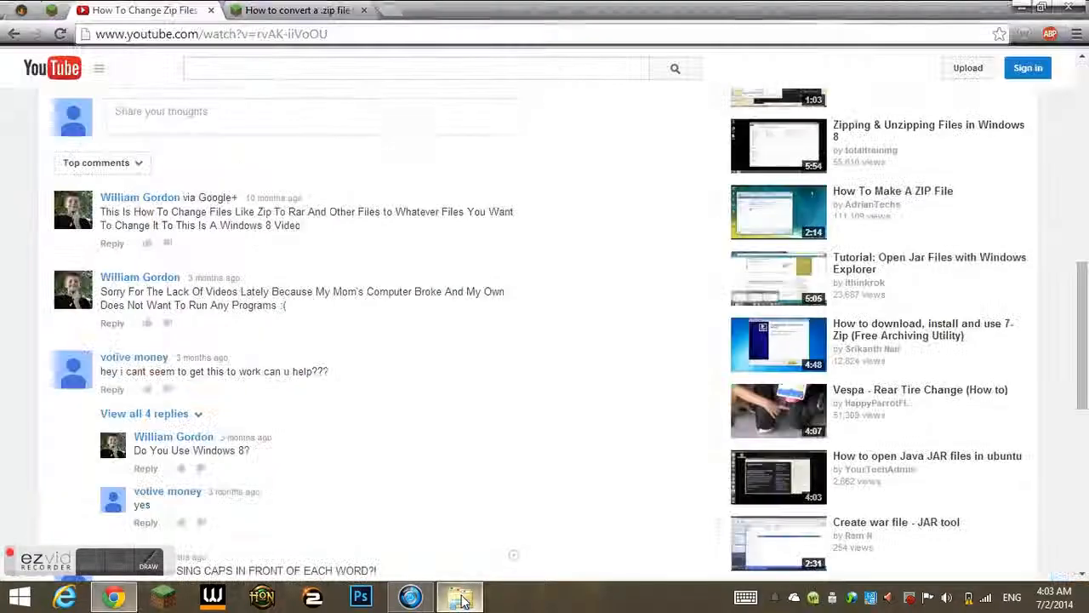
Dismiss the low battery warning and highlight the comment asking for help.
{"action": "left_click", "coordinate": [461, 596]}
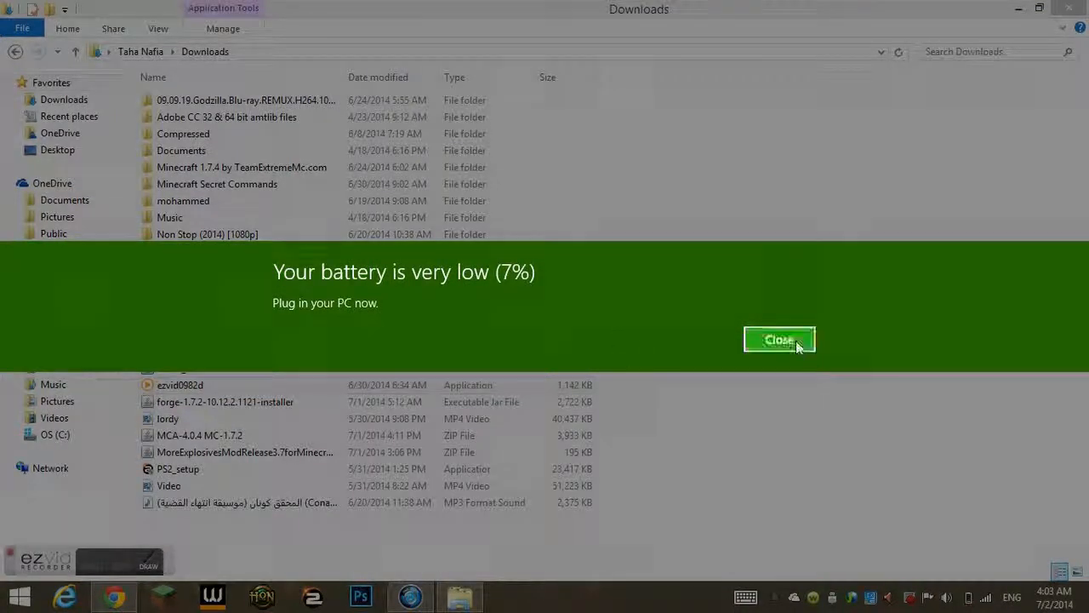
{"action": "left_click", "coordinate": [779, 339]}
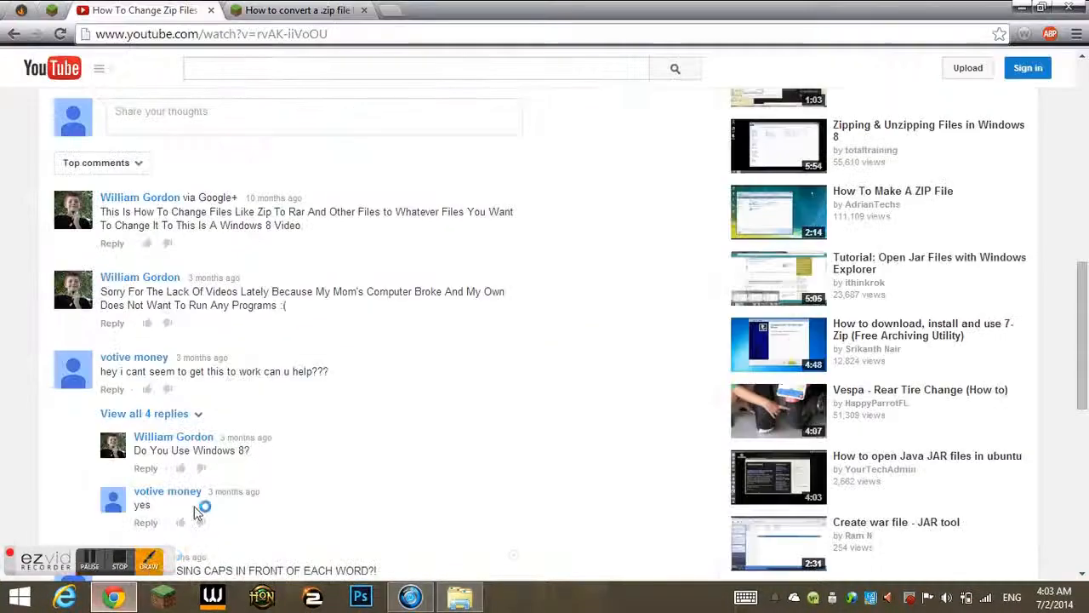
{"action": "scroll", "scroll_direction": "down", "scroll_amount": 3}
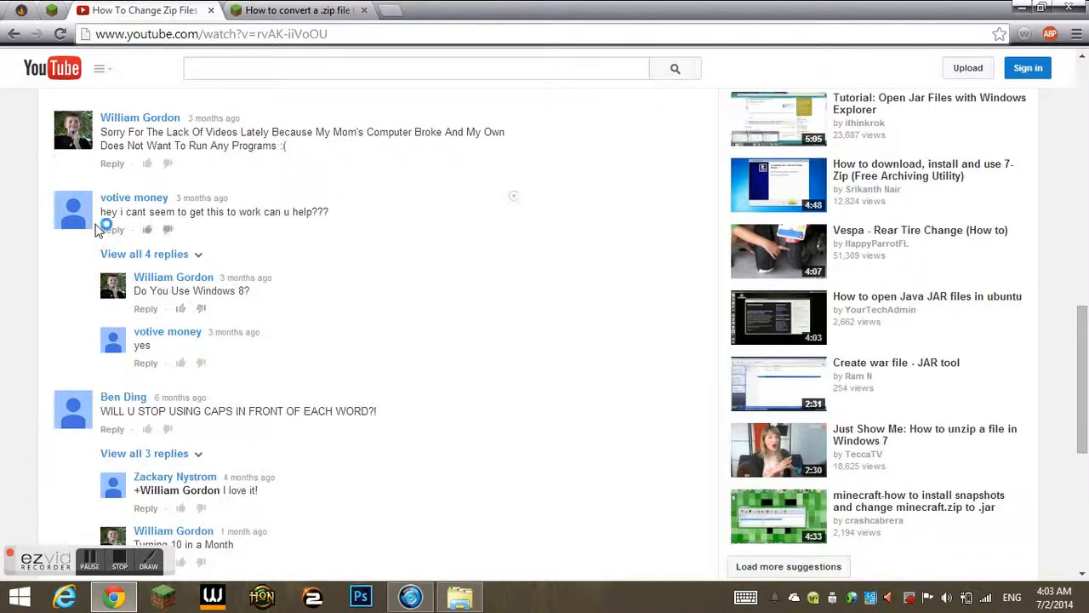
{"action": "left_click_drag", "start_coordinate": [100, 211], "coordinate": [272, 211]}
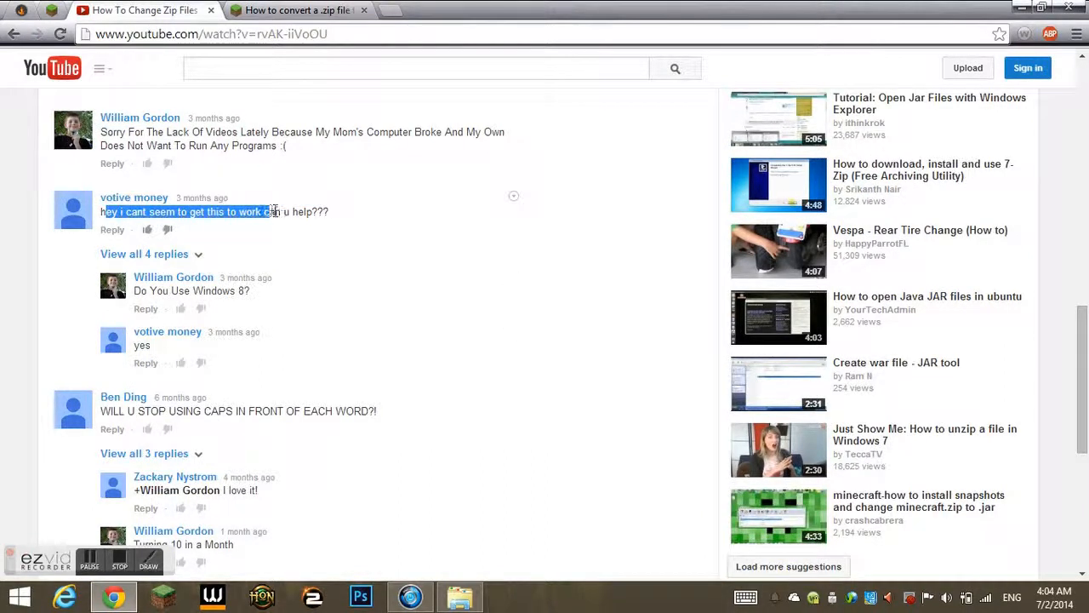
Switch to the Downloads folder window and exit renaming the forge installer.
{"action": "left_click", "coordinate": [460, 595]}
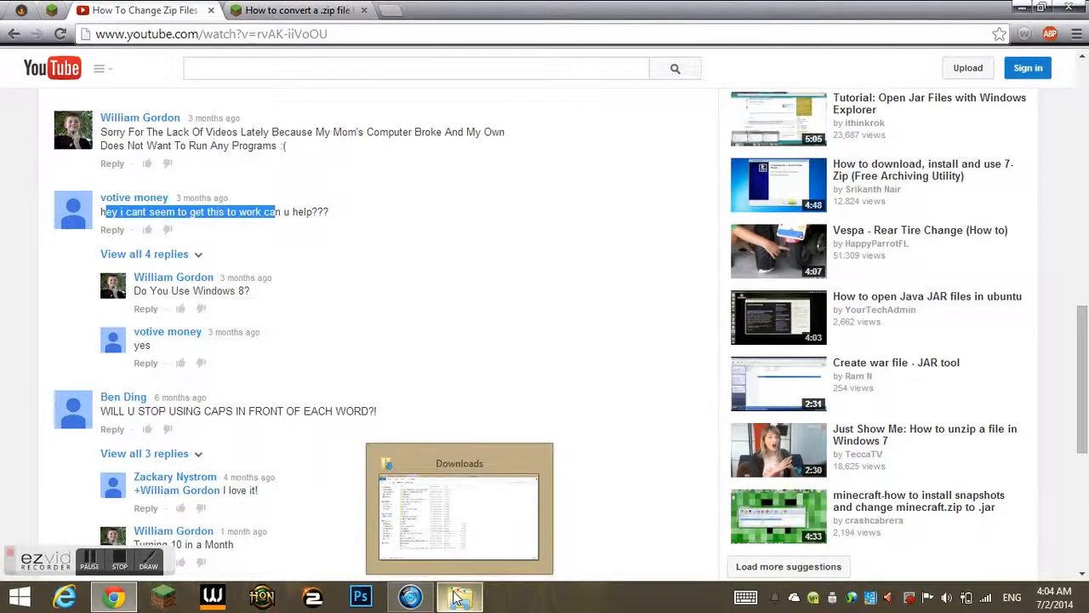
{"action": "left_click", "coordinate": [460, 595]}
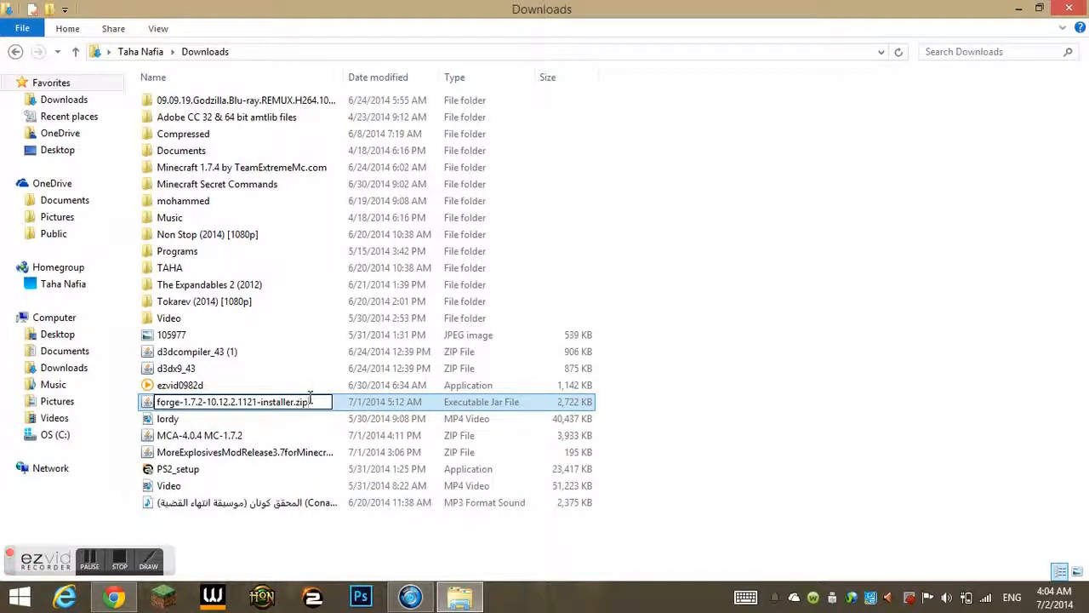
{"action": "left_click", "coordinate": [1022, 365]}
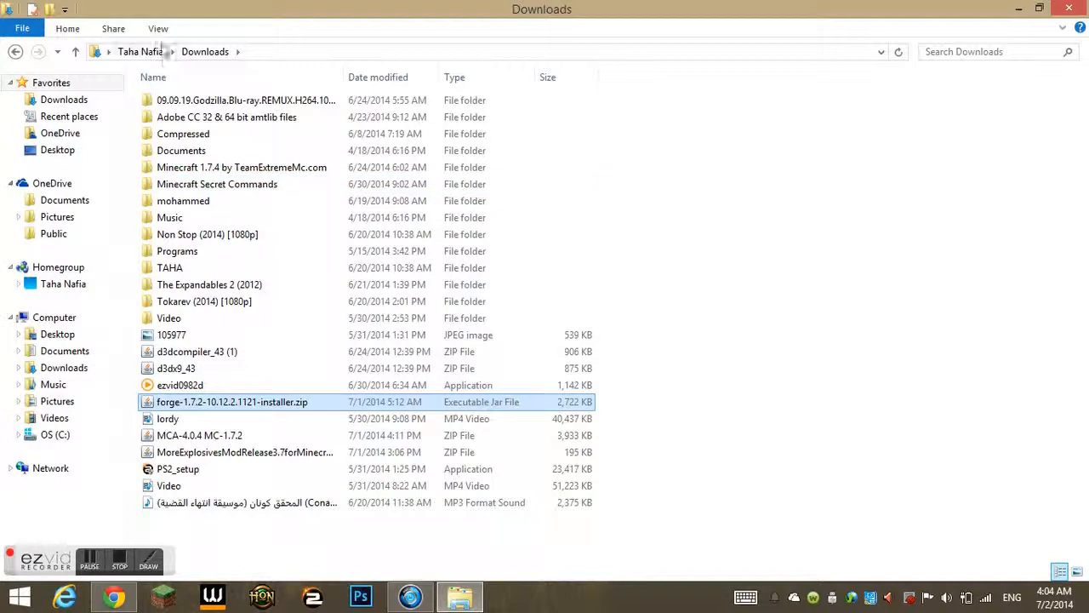
Enable file name extensions and change the MoreExplosives extension from .zip to .jar, accepting the warning.
{"action": "left_click", "coordinate": [158, 28]}
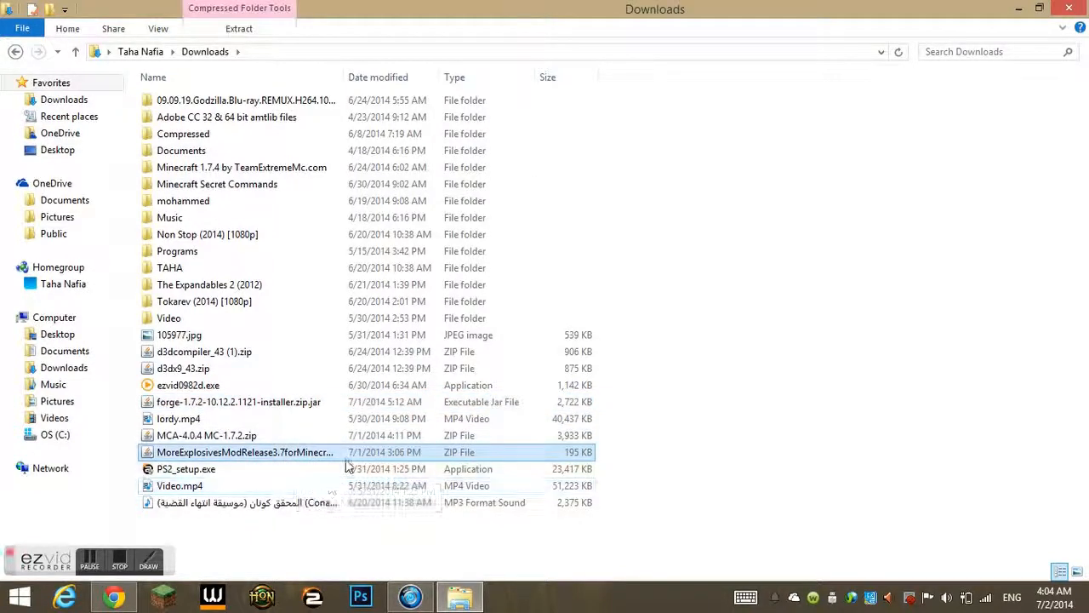
{"action": "double_click", "coordinate": [246, 452]}
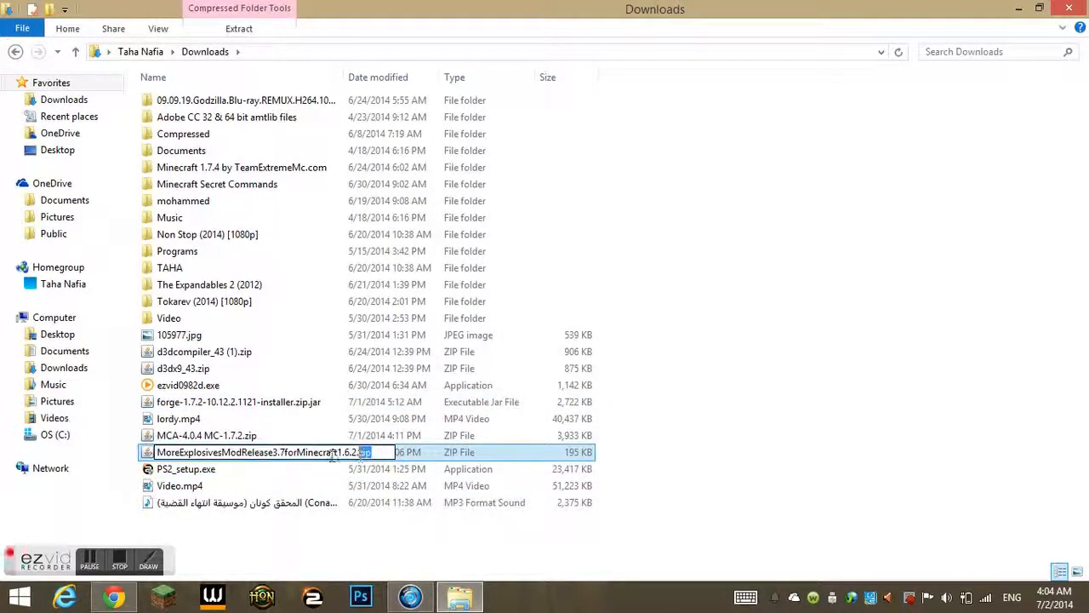
{"action": "key", "text": "Enter"}
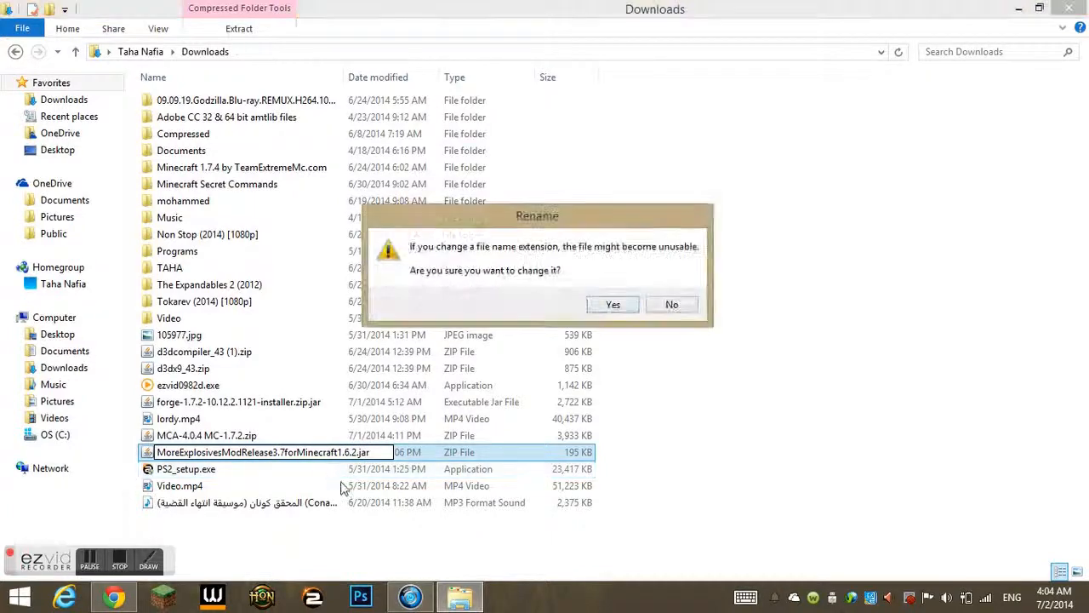
{"action": "left_click", "coordinate": [612, 303]}
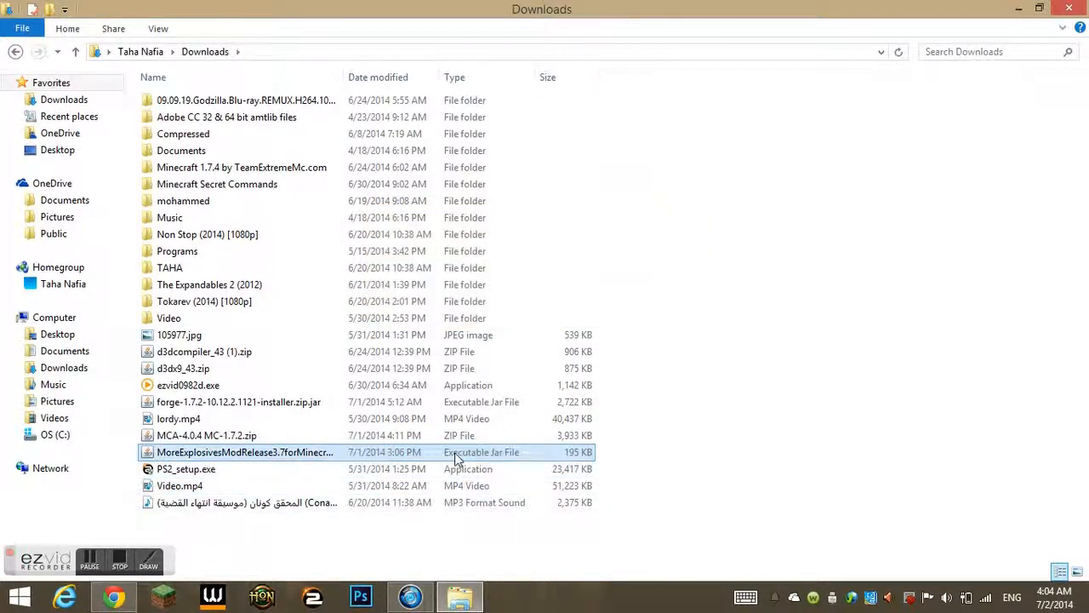